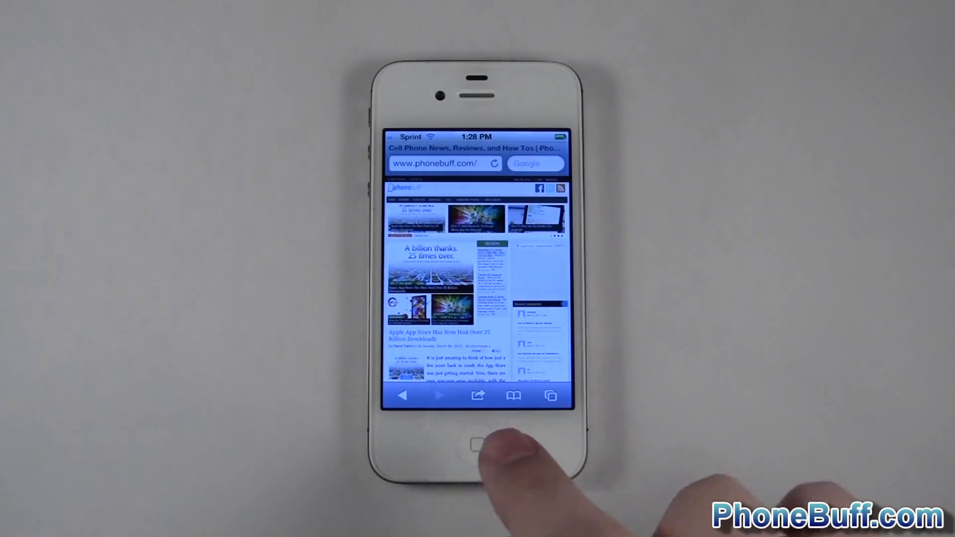
left_click(477, 445)
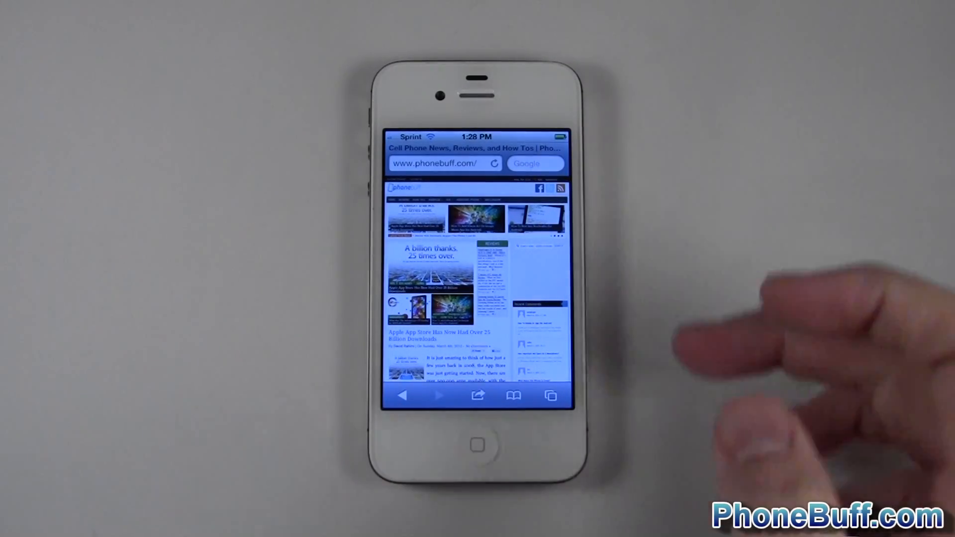